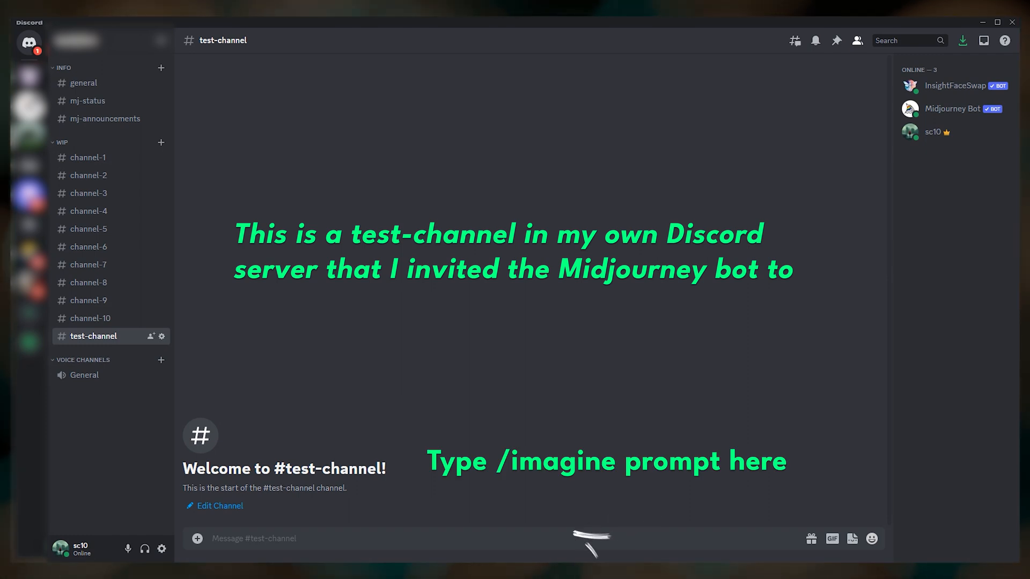
- Send Midjourney an /imagine prompt 'cute forest animal, bright colors --v 5.2 --ar 3:2'
{"action": "type", "text": "/imagine prompt cute"}
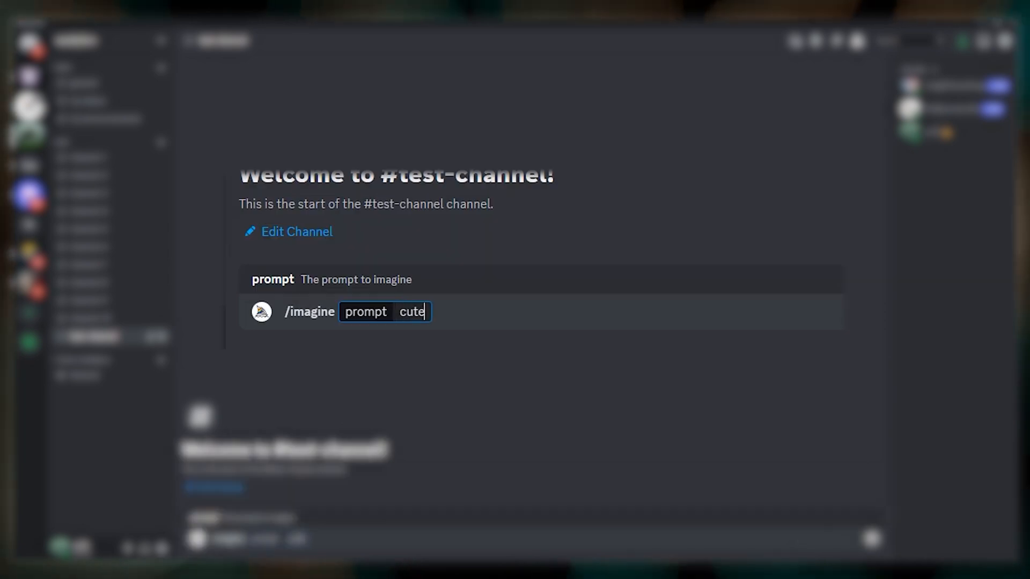
{"action": "type", "text": "forest animal"}
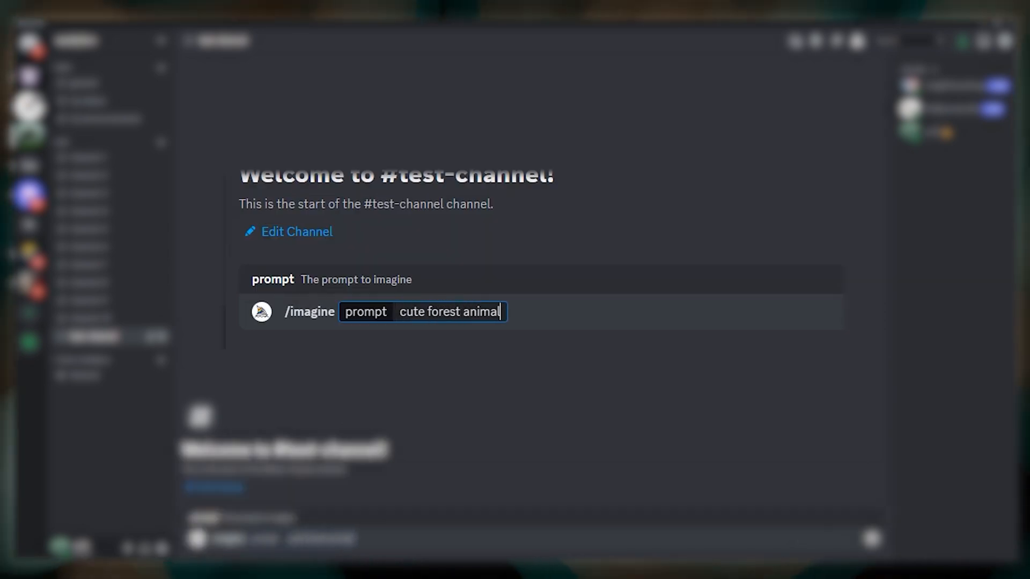
{"action": "type", "text": ", bright o"}
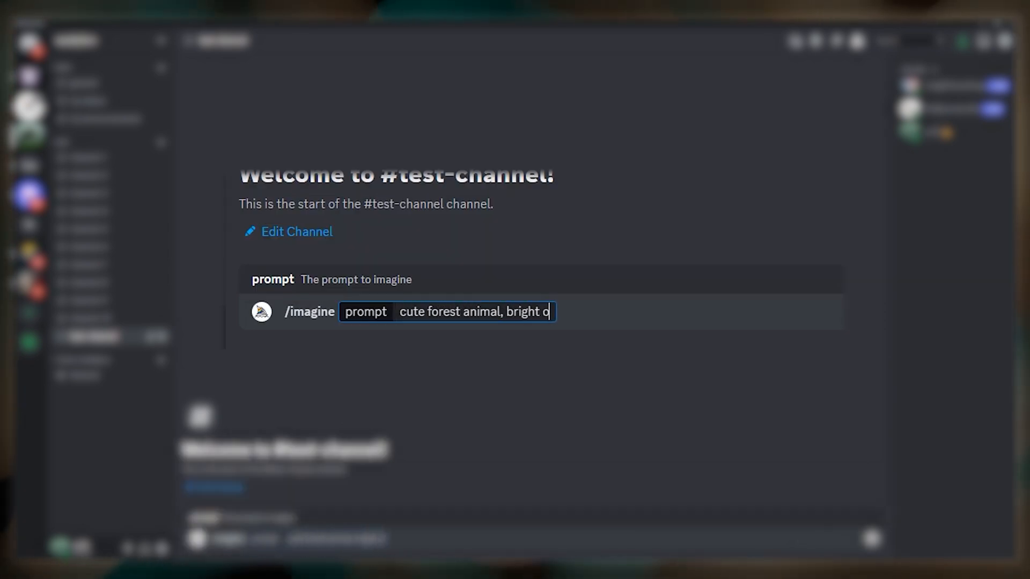
{"action": "type", "text": "olors"}
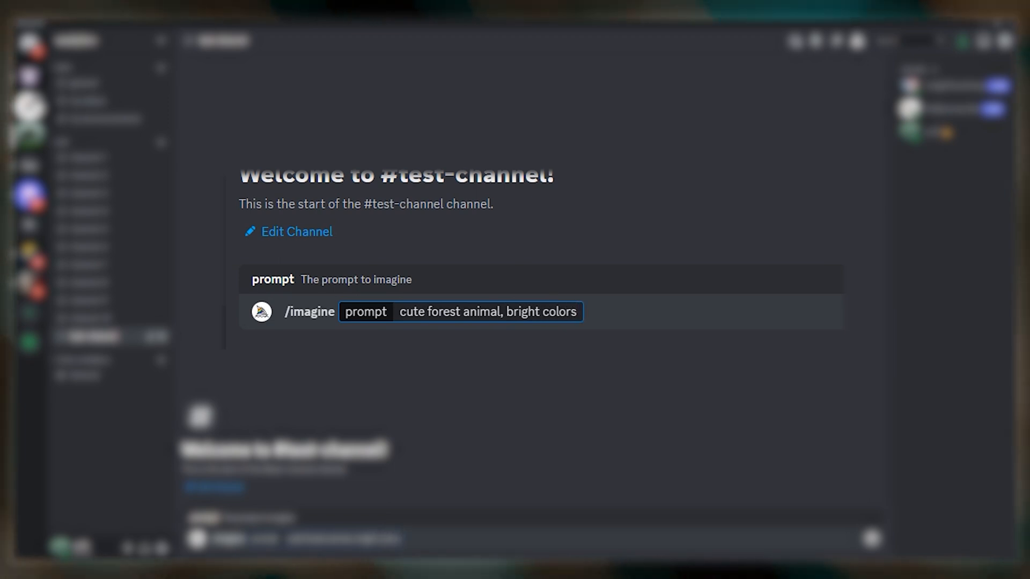
{"action": "left_click", "coordinate": [579, 311]}
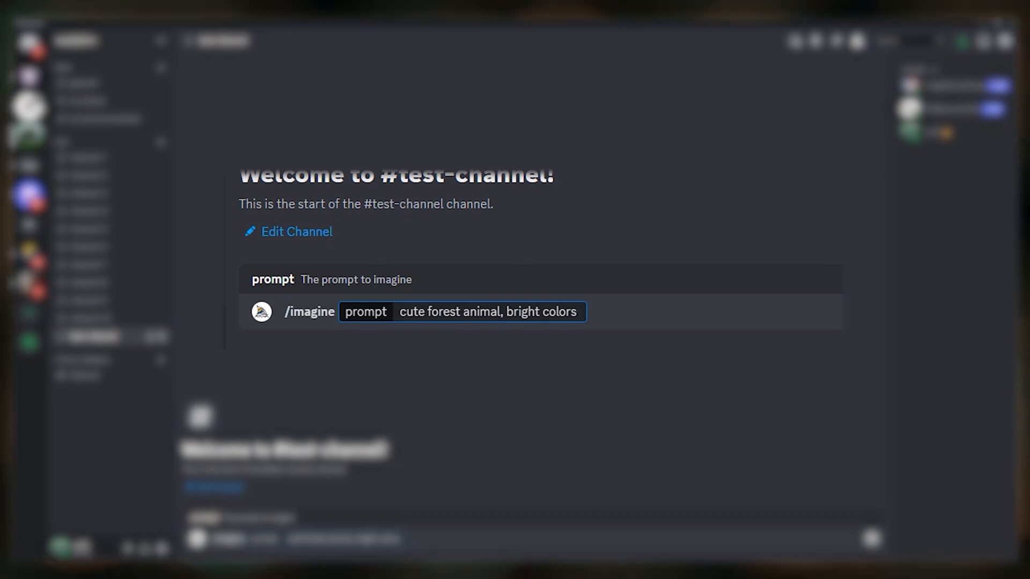
{"action": "type", "text": "--v 5"}
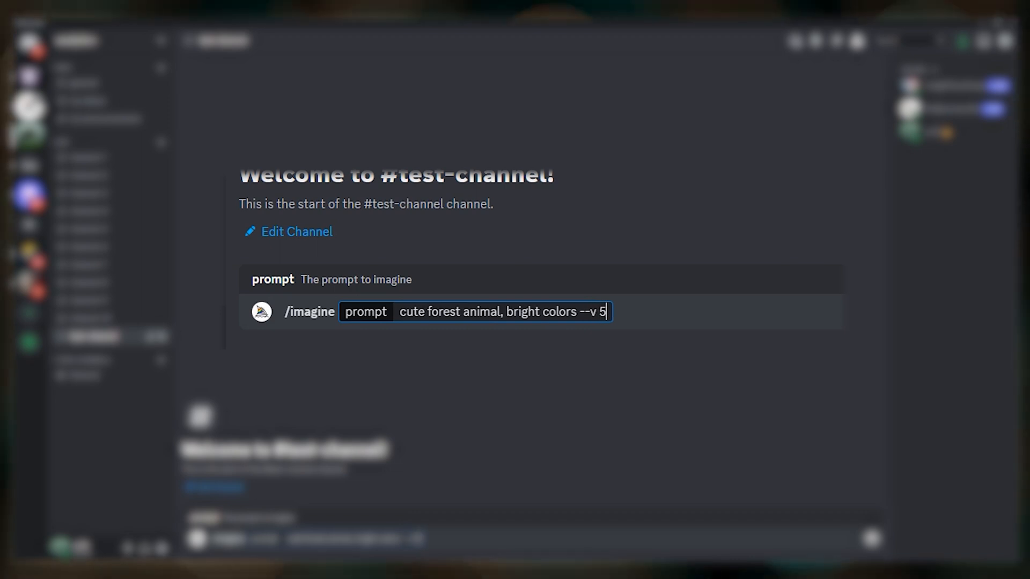
{"action": "type", "text": ".2 --ar"}
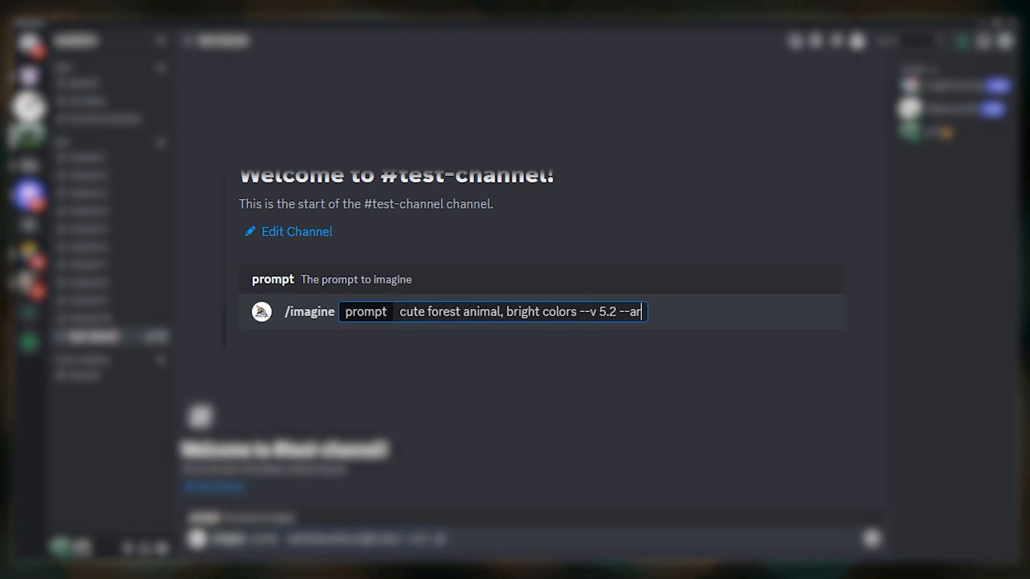
{"action": "type", "text": "3:2"}
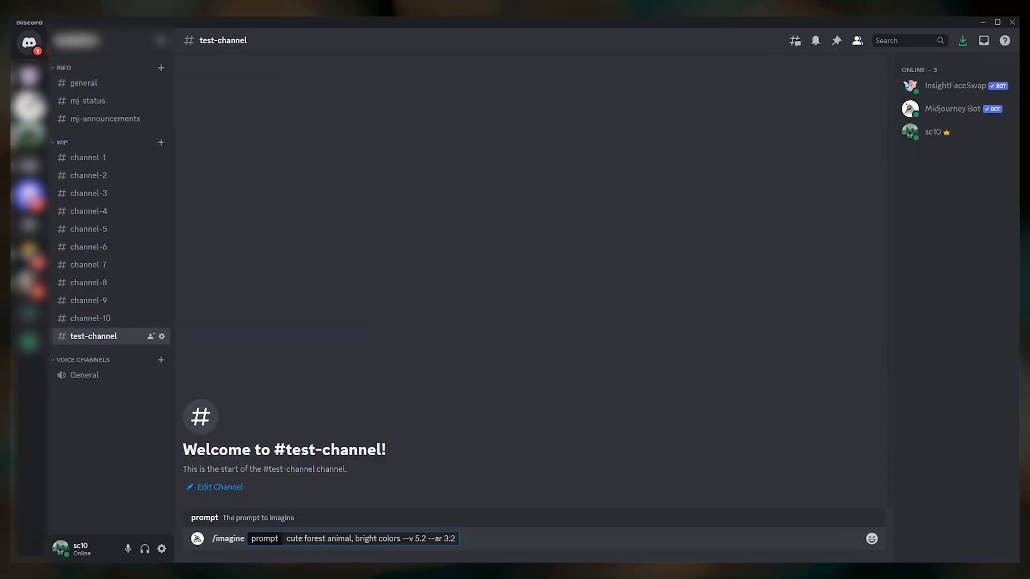
{"action": "key", "text": "Enter"}
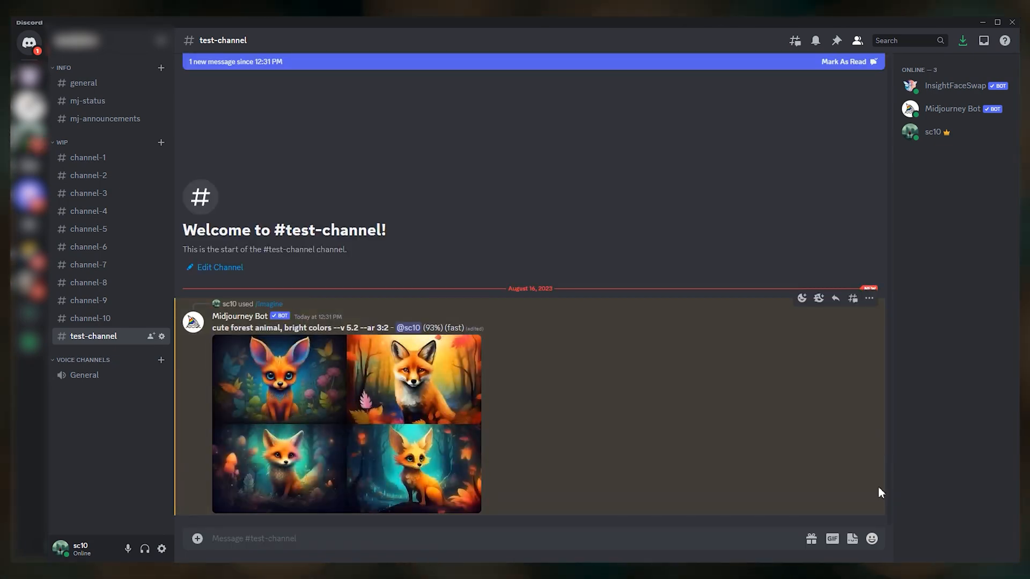
- Preview the four-fox grid, then upscale the second image with U2
{"action": "left_click", "coordinate": [347, 423]}
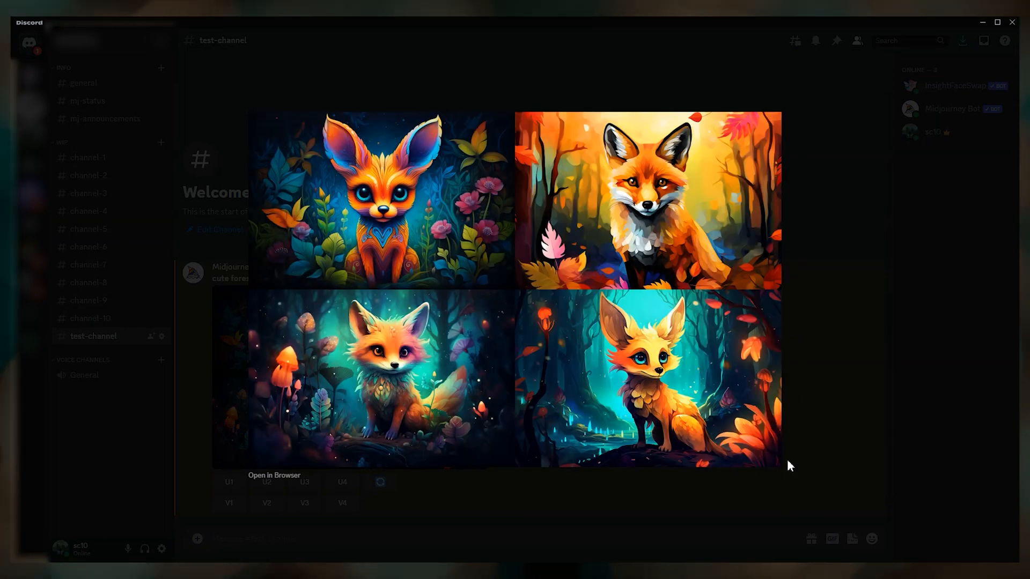
{"action": "mouse_move", "coordinate": [801, 464]}
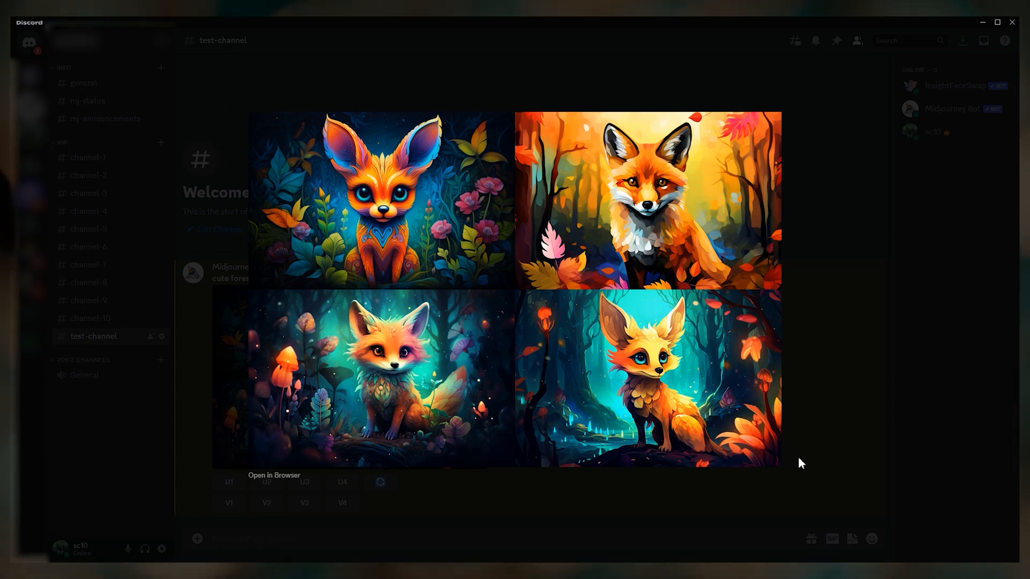
{"action": "mouse_move", "coordinate": [969, 327]}
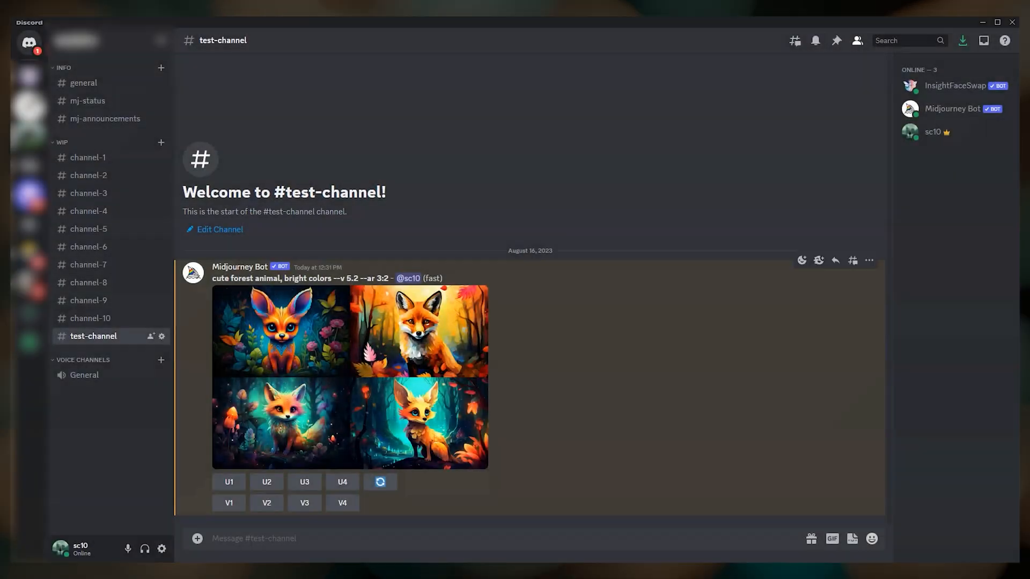
{"action": "left_click", "coordinate": [266, 481]}
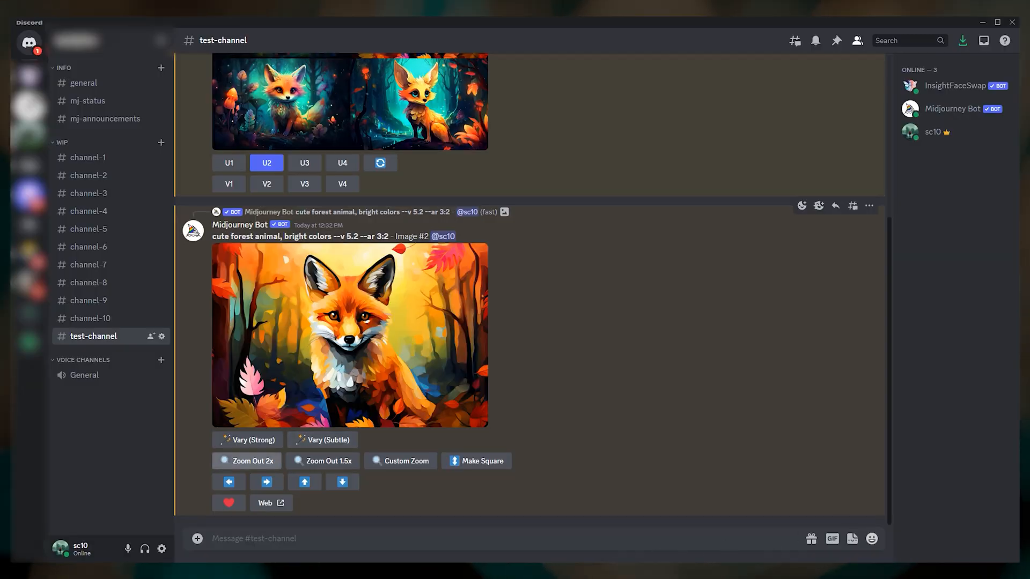
{"action": "mouse_move", "coordinate": [959, 555]}
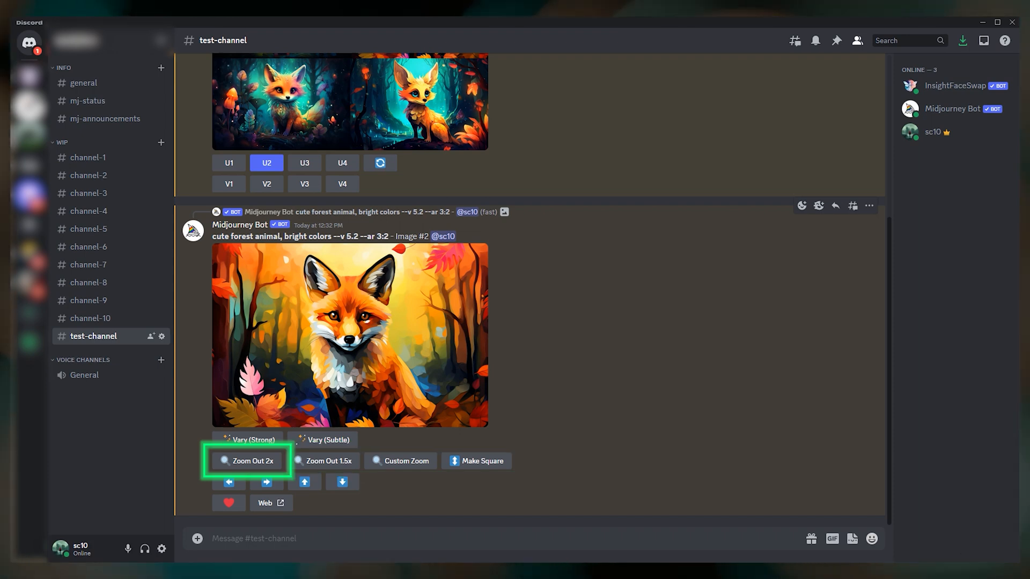
{"action": "mouse_move", "coordinate": [323, 460]}
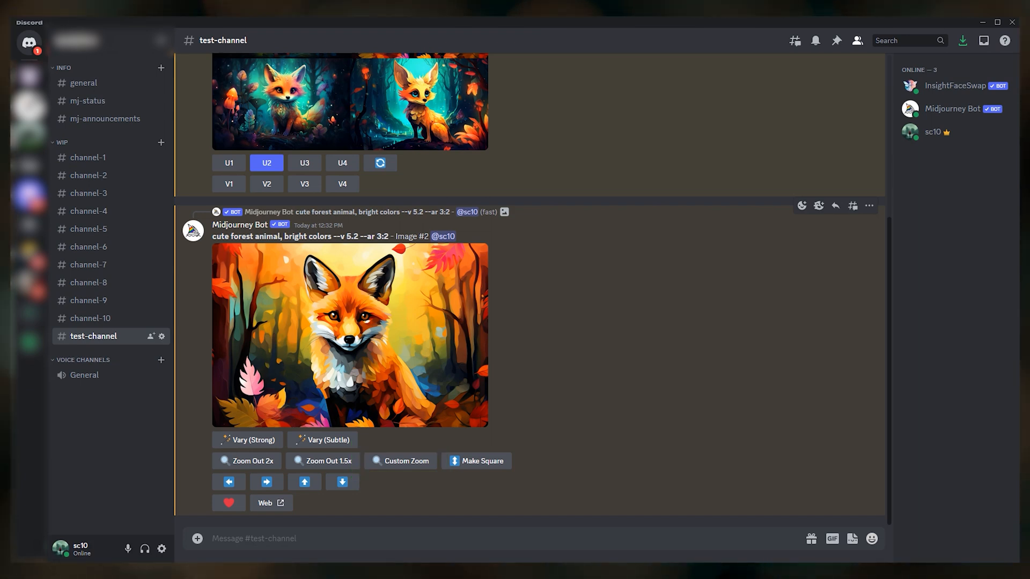
{"action": "mouse_move", "coordinate": [733, 294]}
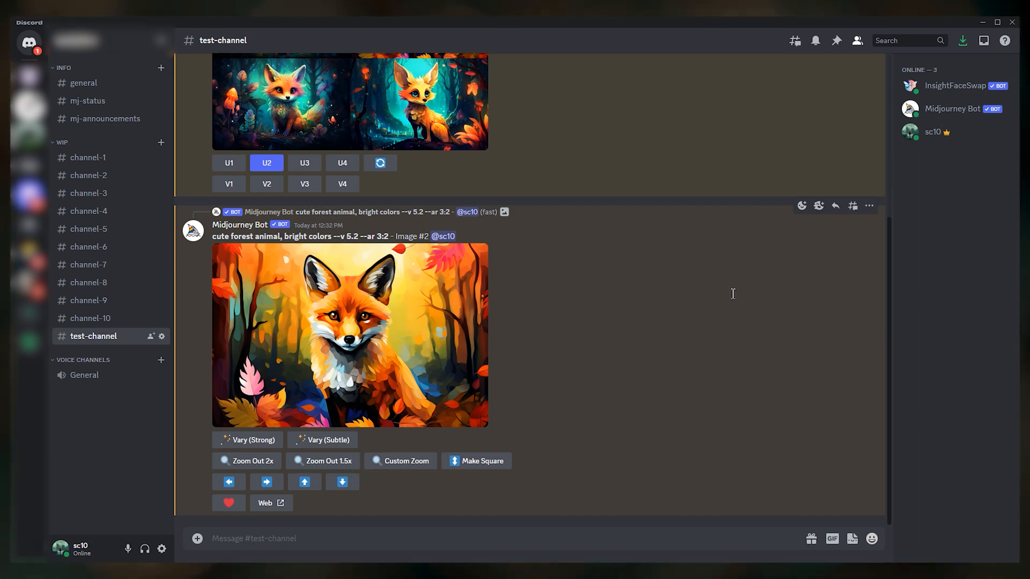
- Zoom Out 2x on the upscaled fox and upscale the third result with U3
{"action": "double_click", "coordinate": [299, 236]}
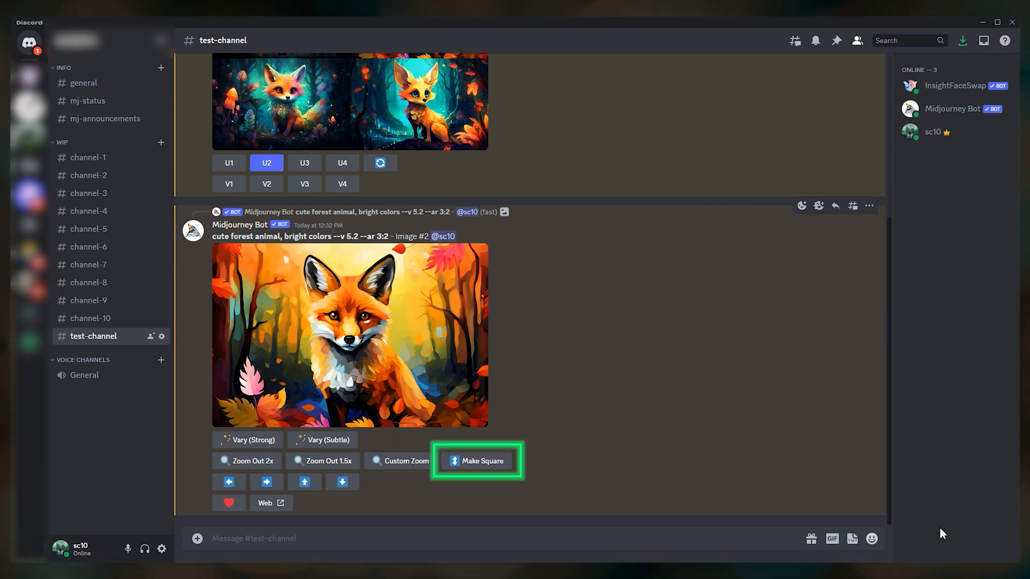
{"action": "mouse_move", "coordinate": [828, 428]}
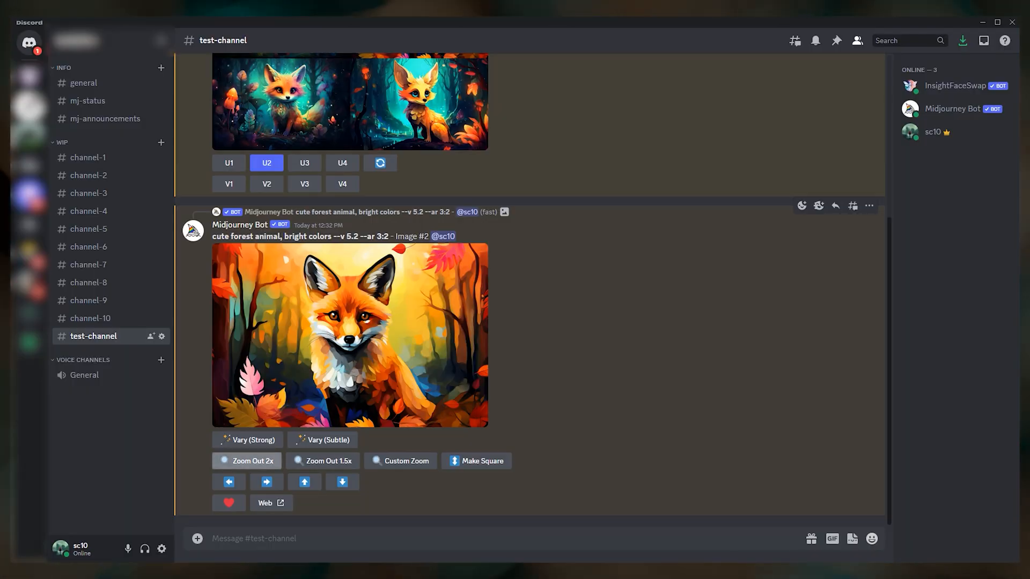
{"action": "left_click", "coordinate": [251, 460]}
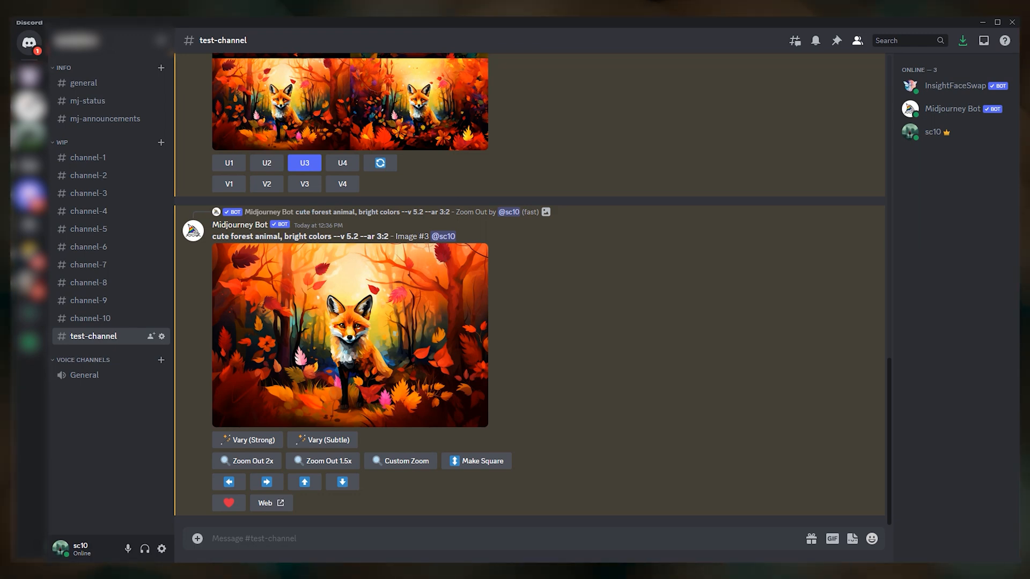
- Send an /imagine prompt for a photorealistic shopkeeper face close-up portrait with --v 5.2 --stylize
{"action": "type", "text": "/imagin"}
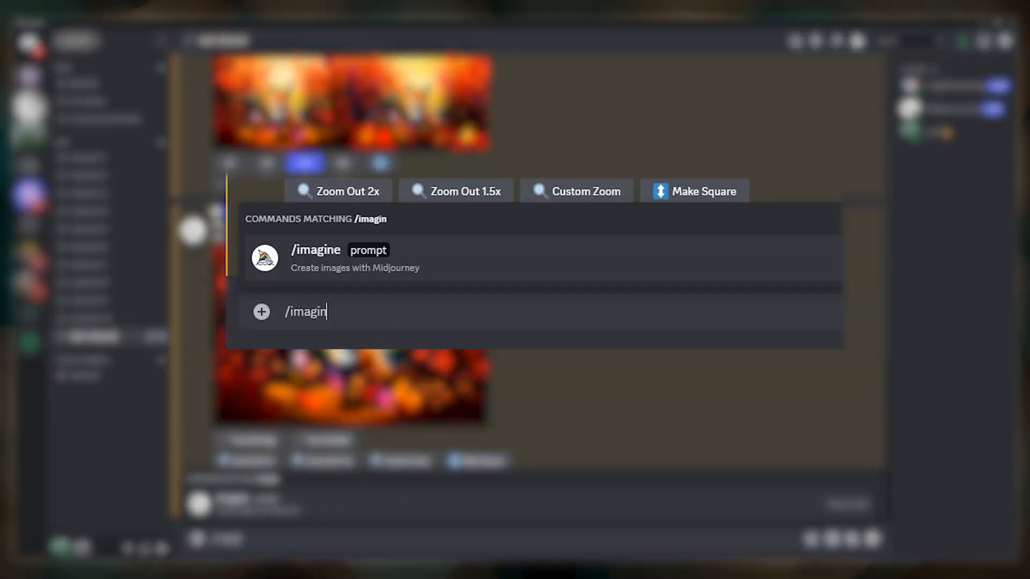
{"action": "type", "text": "face close-up, him, port"}
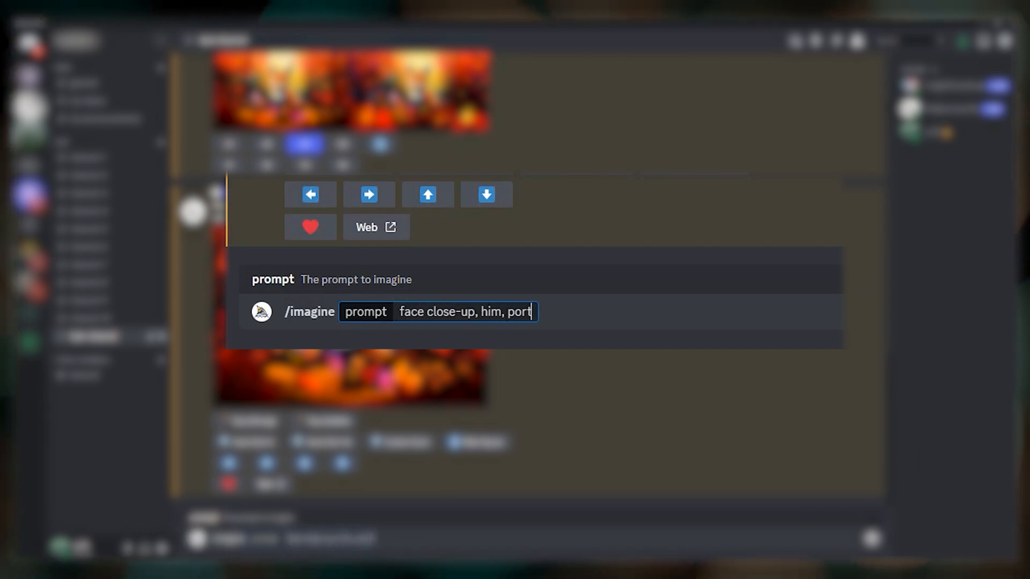
{"action": "type", "text": "rait, so"}
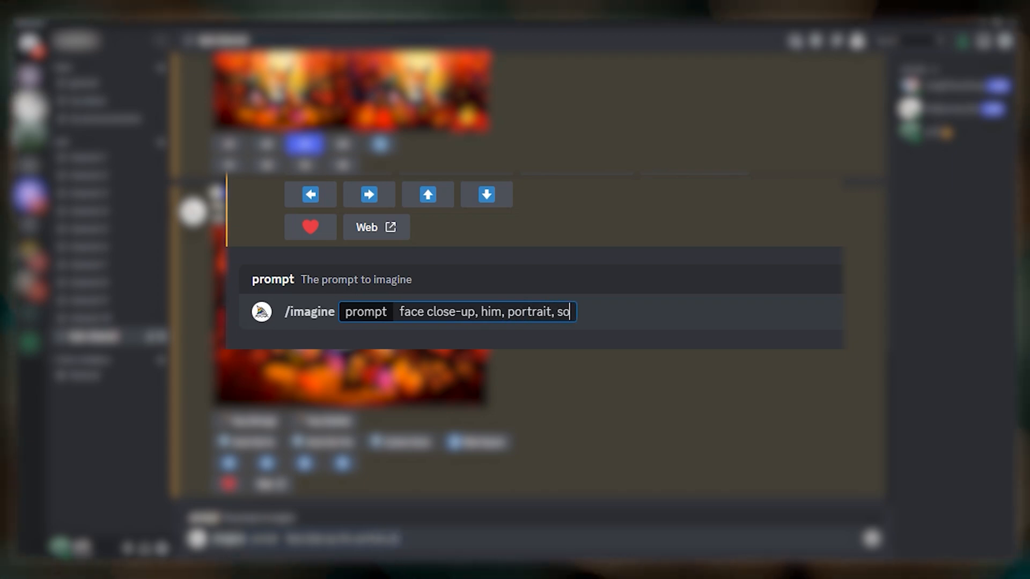
{"action": "type", "text": "hopkeeper, photo"}
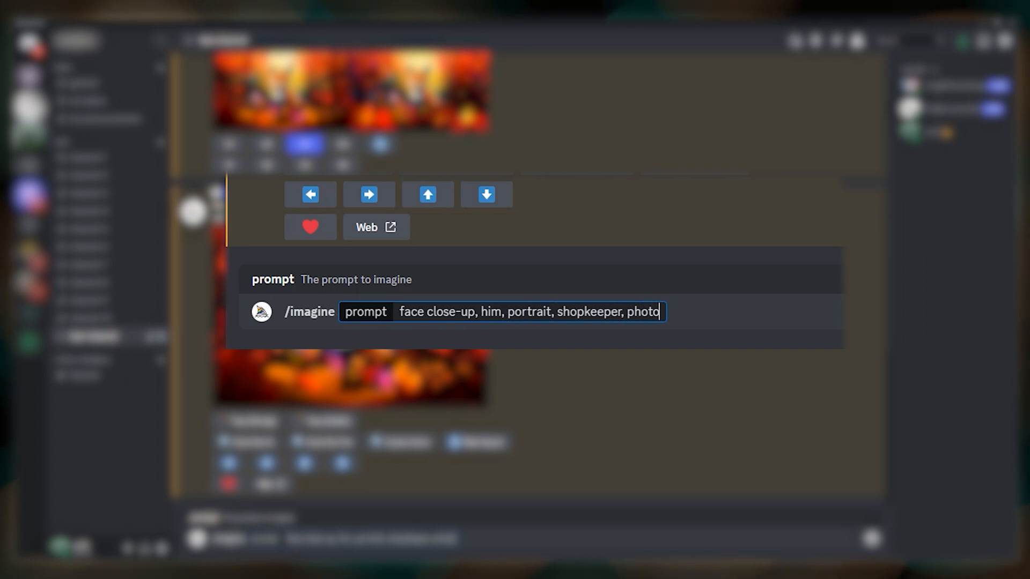
{"action": "type", "text": "realistic"}
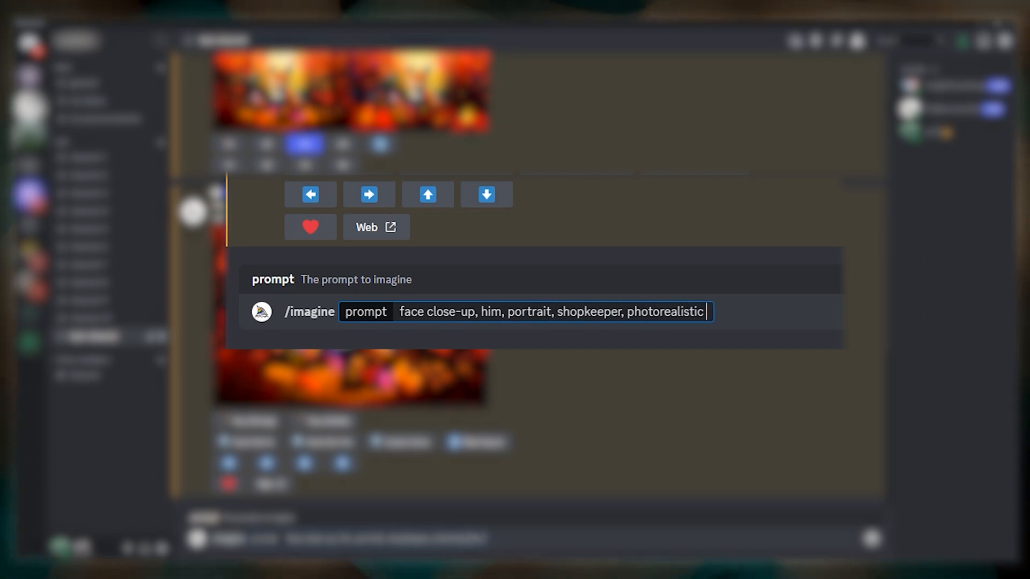
{"action": "type", "text": "--v 5"}
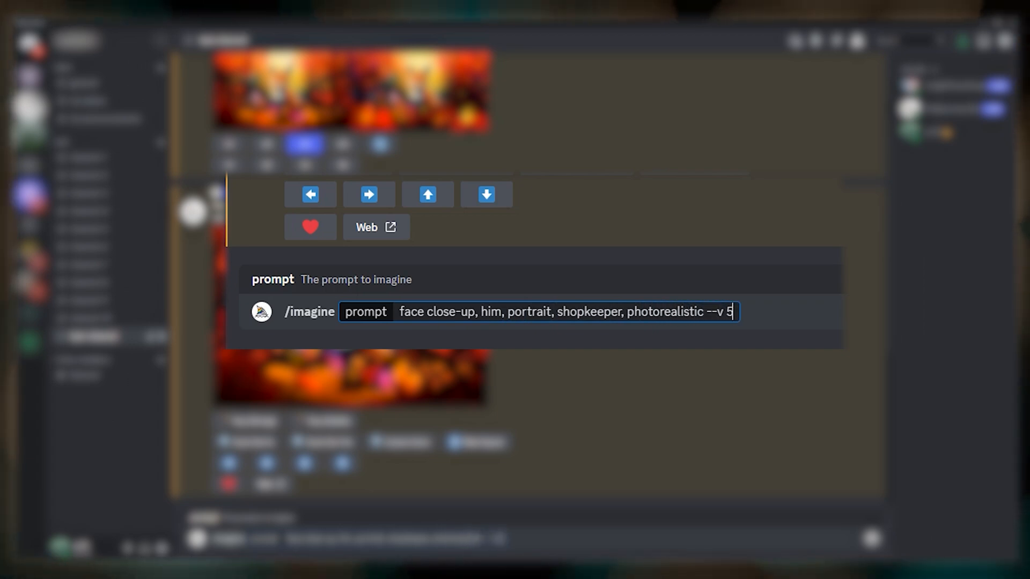
{"action": "type", "text": ".2"}
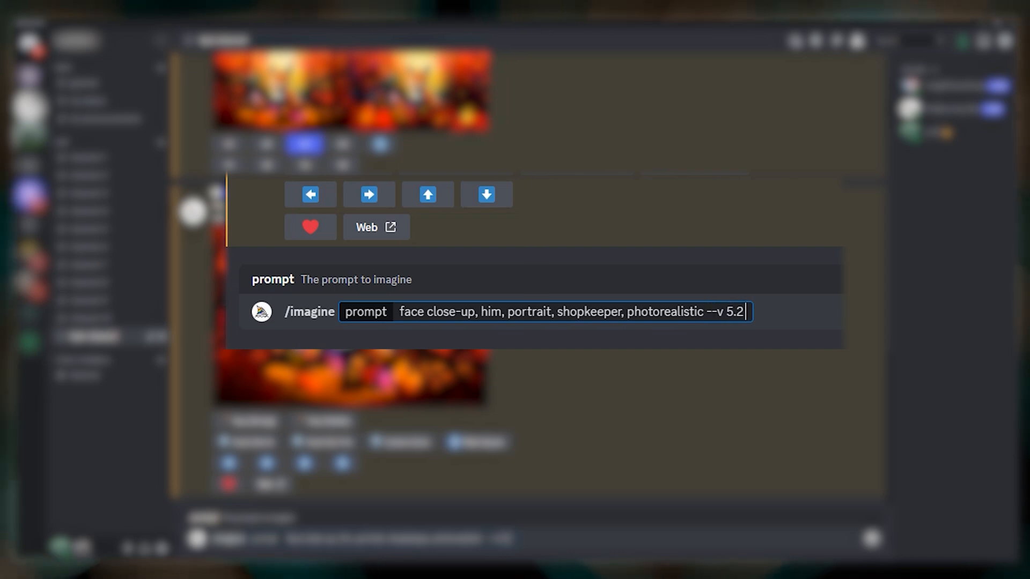
{"action": "type", "text": "--stylize"}
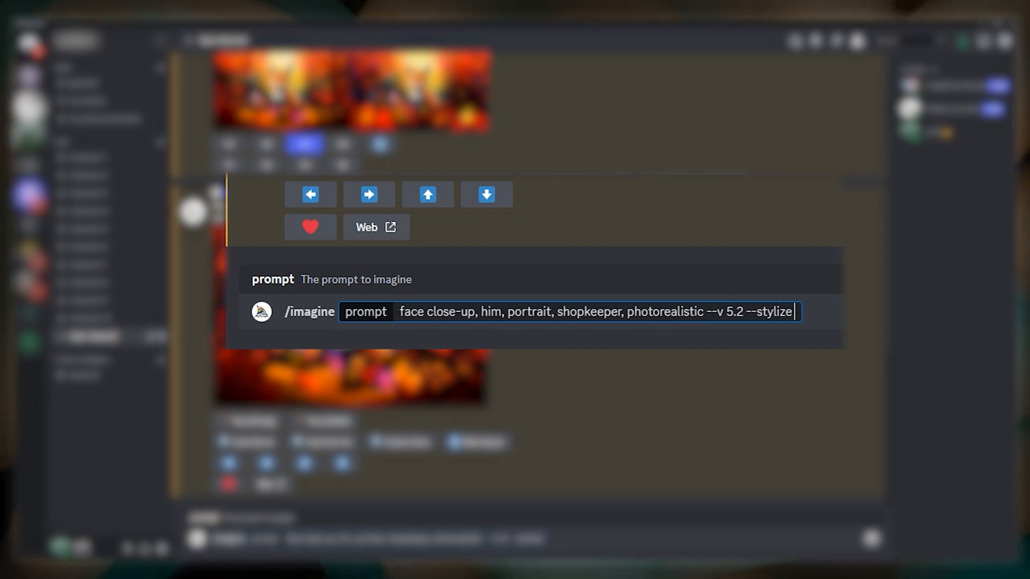
{"action": "key", "text": "enter"}
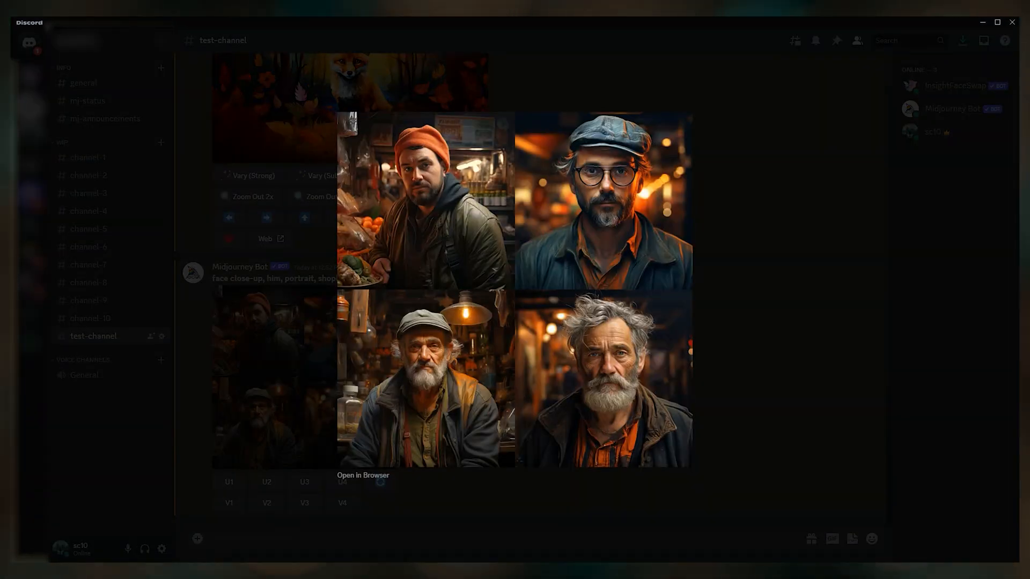
- Upscale the third shopkeeper portrait with U3, then request Zoom Out 2x and Custom Zoom
{"action": "left_click", "coordinate": [303, 400]}
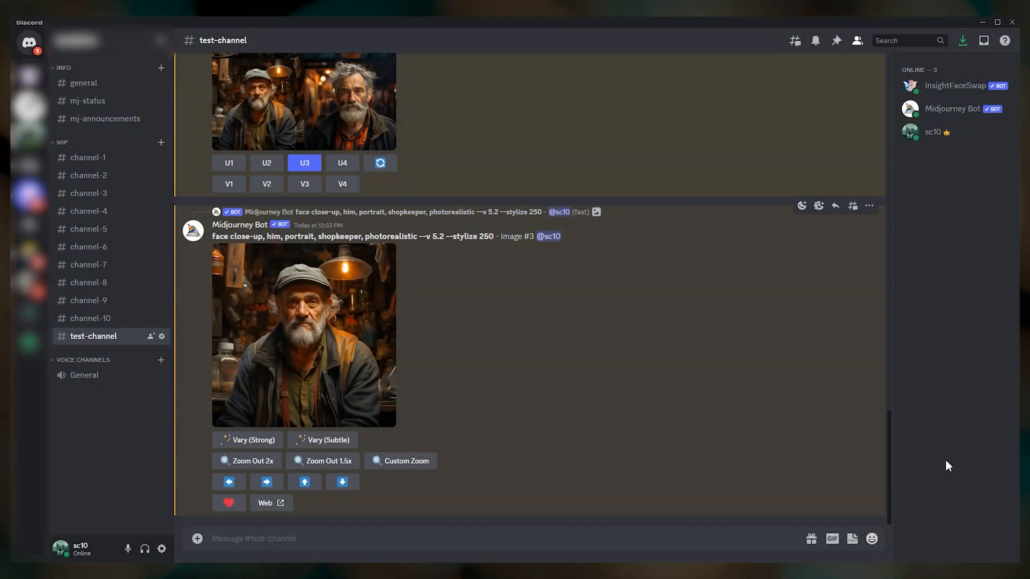
{"action": "mouse_move", "coordinate": [913, 523]}
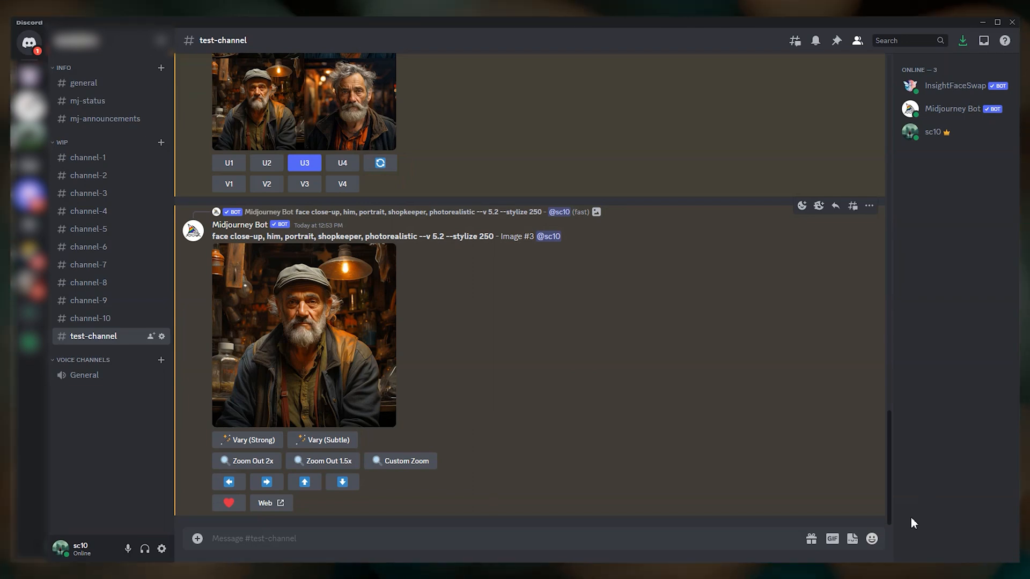
{"action": "left_click", "coordinate": [401, 460]}
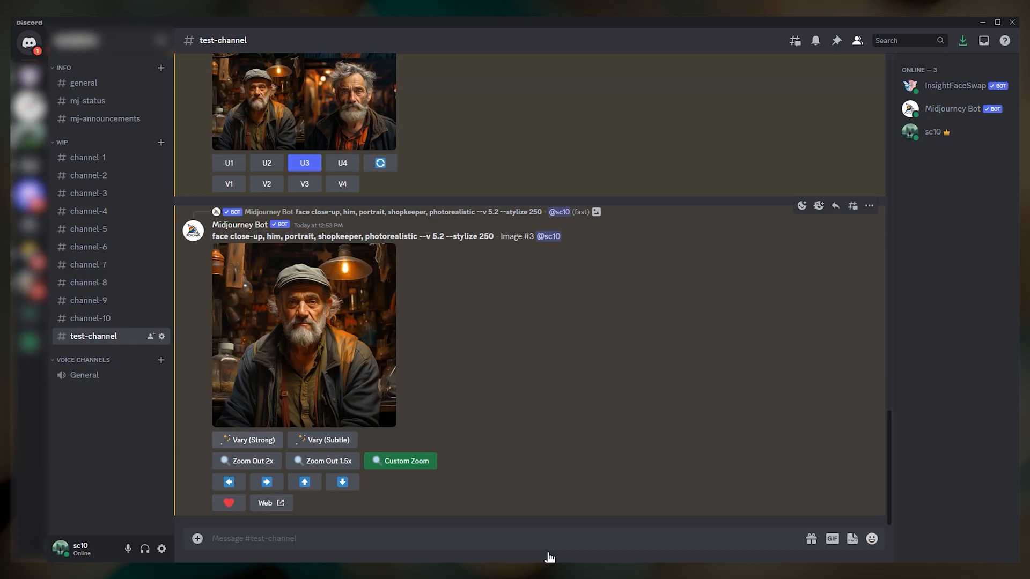
{"action": "left_click", "coordinate": [247, 460]}
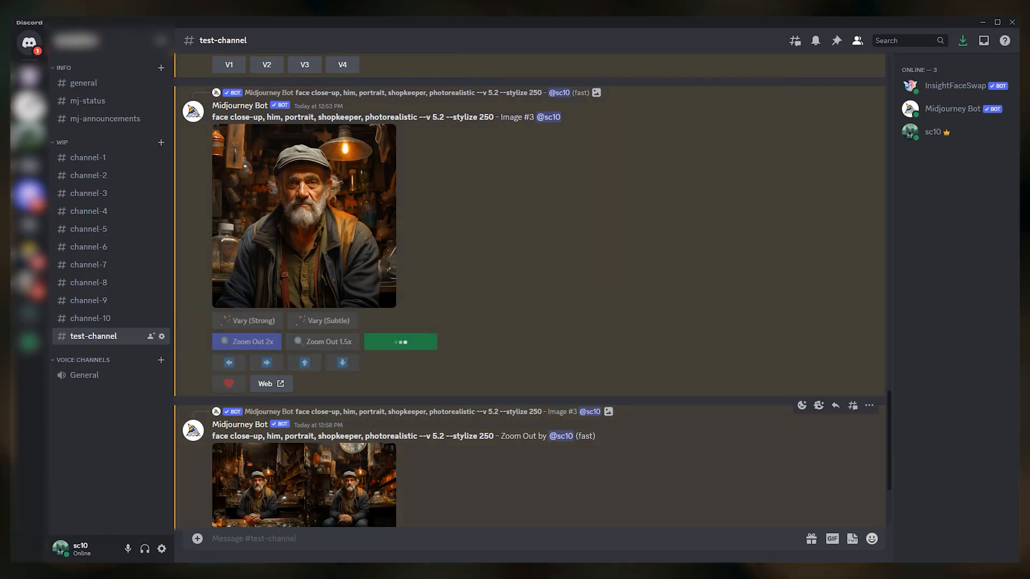
- Submit a custom zoom-out into a pine and spruce forest, daytime natural lighting, --ar 3:2 --zoom 2
{"action": "left_click", "coordinate": [400, 342]}
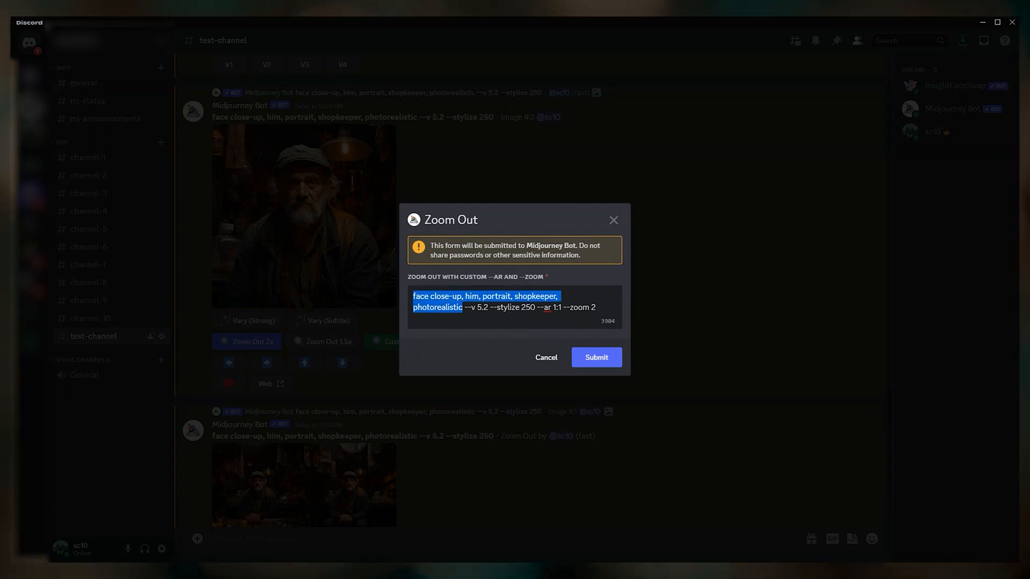
{"action": "type", "text": "forest of pine trees, mountain forest, d --v 5.2 --"}
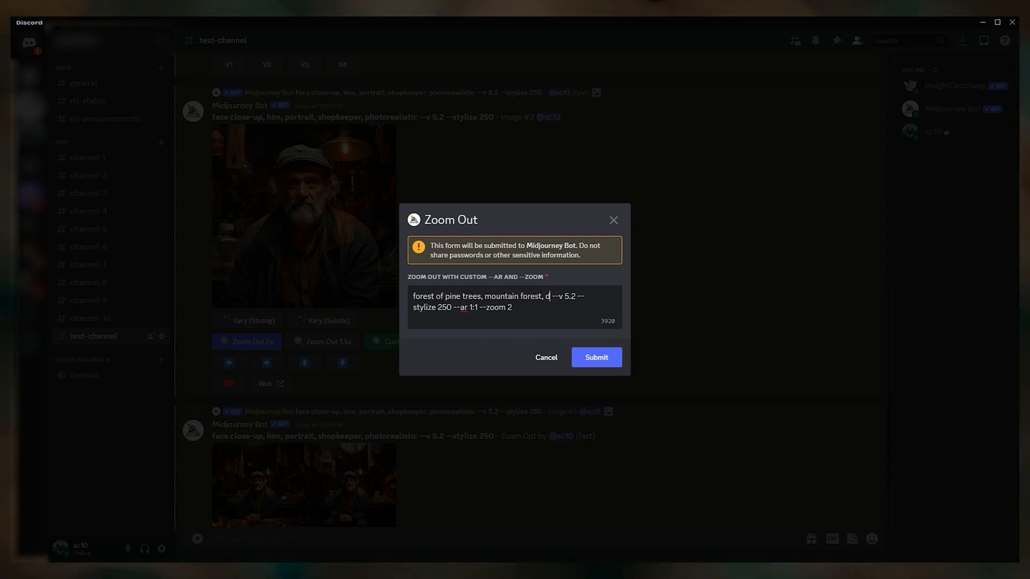
{"action": "type", "text": "aytime natural"}
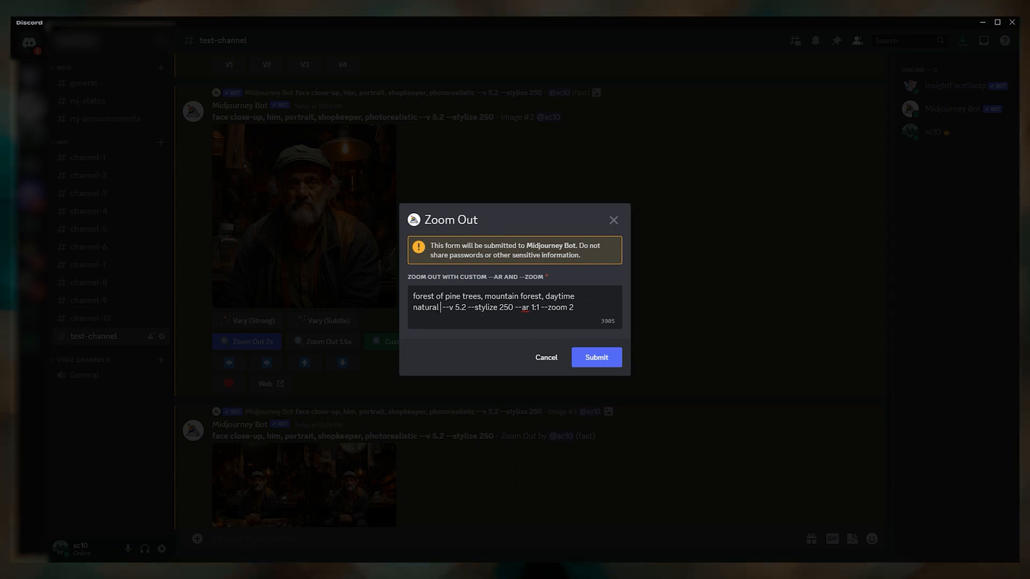
{"action": "type", "text": "lighting, green spruce trees"}
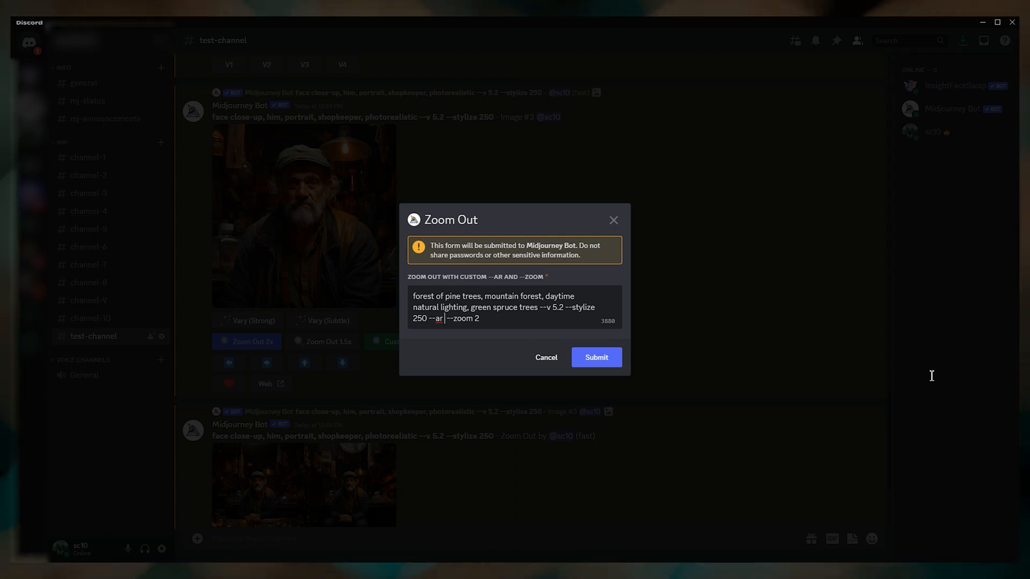
{"action": "type", "text": "3:2"}
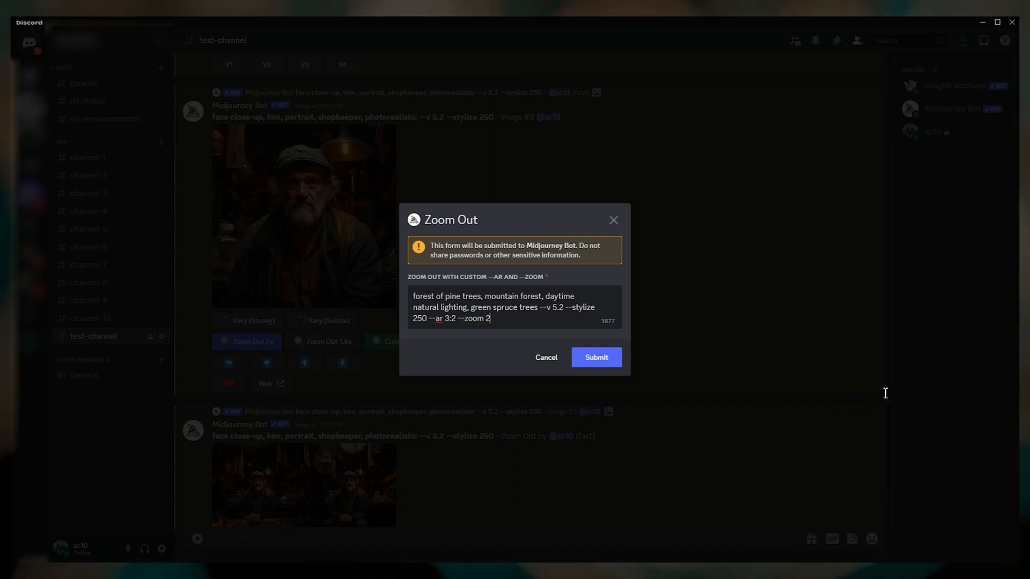
{"action": "left_click", "coordinate": [596, 357]}
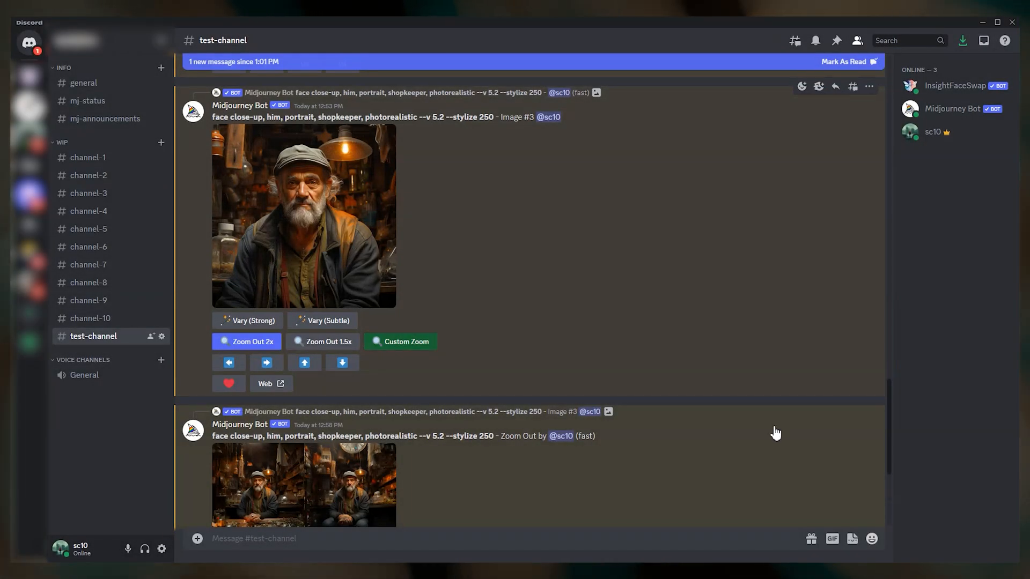
- Submit further custom zoom-outs: arid desert, cyberpunk neon lights (--ar 1:1 --zoom 2), and cats everywhere
{"action": "left_click", "coordinate": [399, 341]}
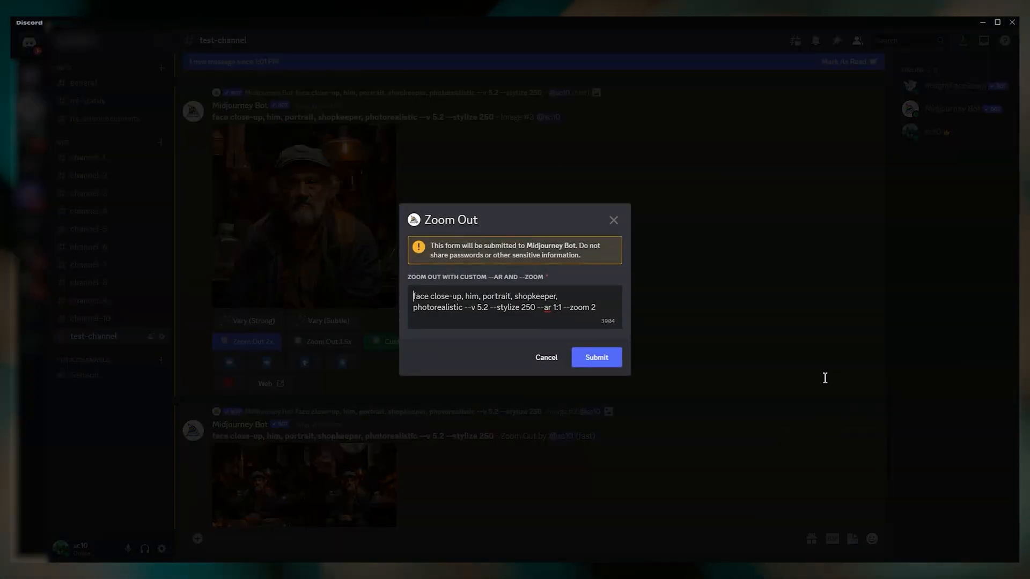
{"action": "type", "text": "desert, arid and"}
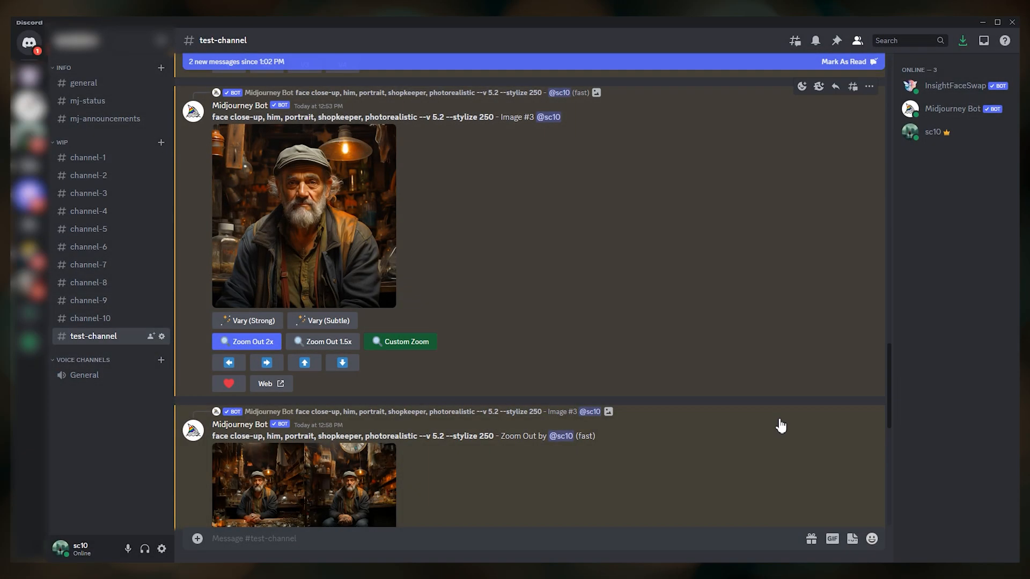
{"action": "left_click", "coordinate": [400, 342]}
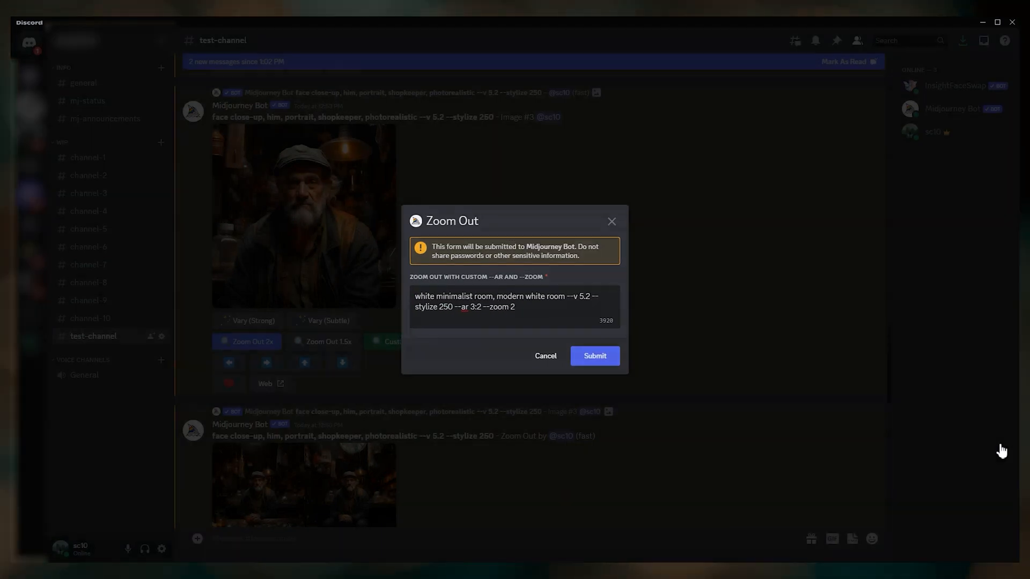
{"action": "type", "text": "cyberpunk, sci-fi-, neon lights, futuristic --v 5.2 --stylize 250 --ar 1:1 --zoom 2"}
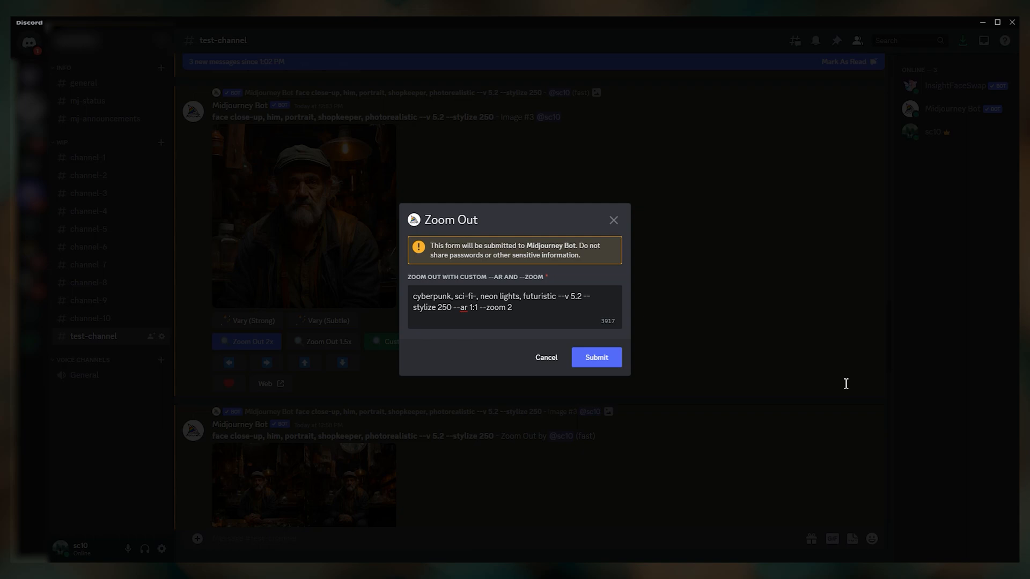
{"action": "left_click", "coordinate": [596, 356]}
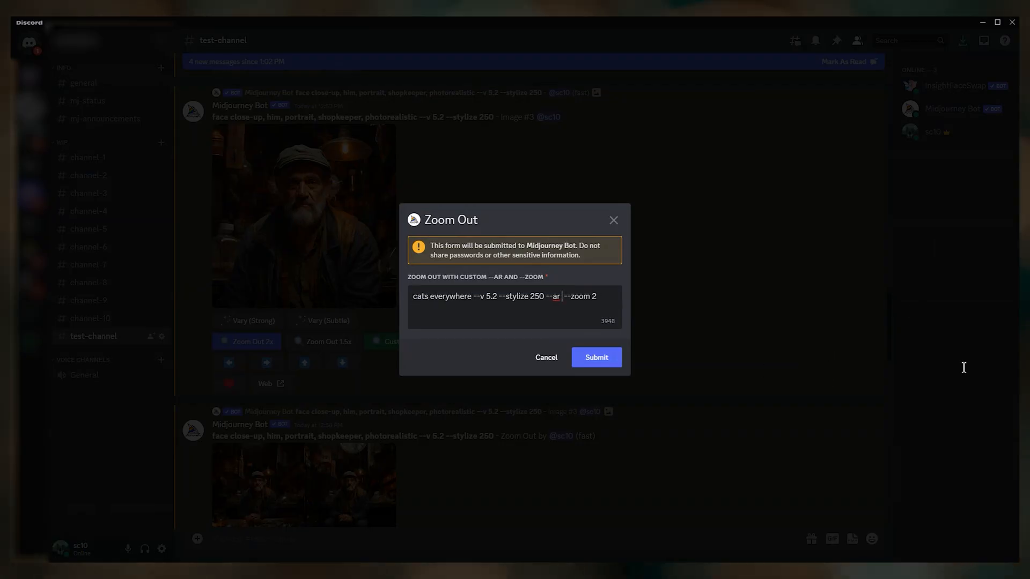
{"action": "left_click", "coordinate": [596, 356]}
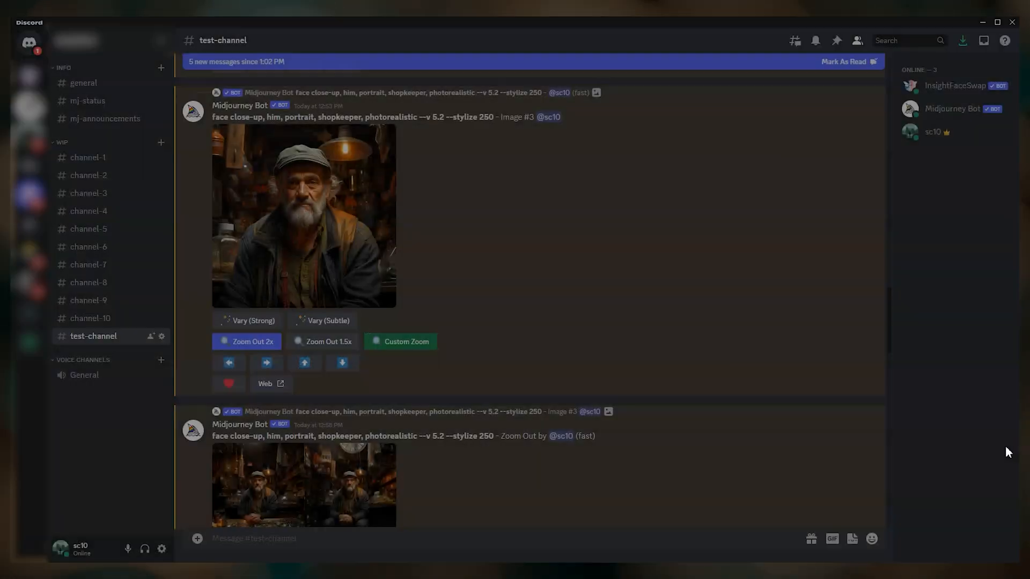